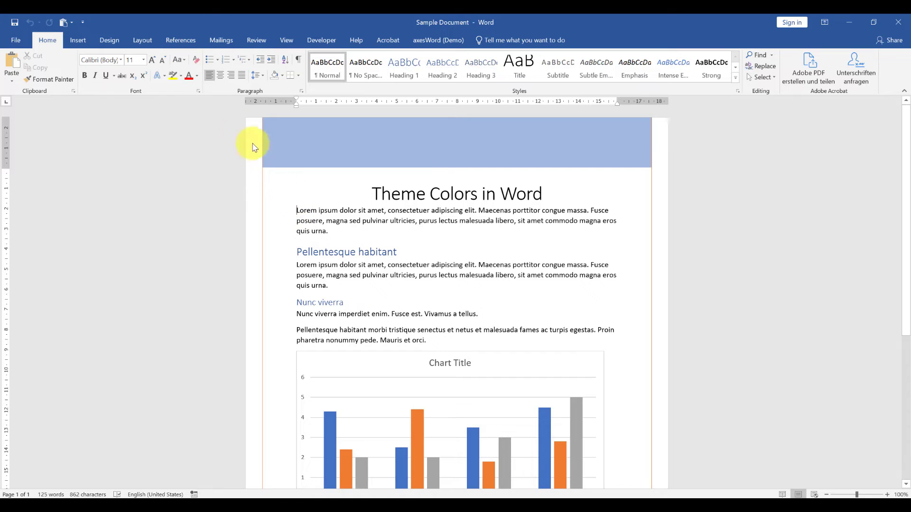
Step: Inspect the available text theme colours and select the 'Theme Colors in Word' title
{"action": "left_click", "coordinate": [196, 76]}
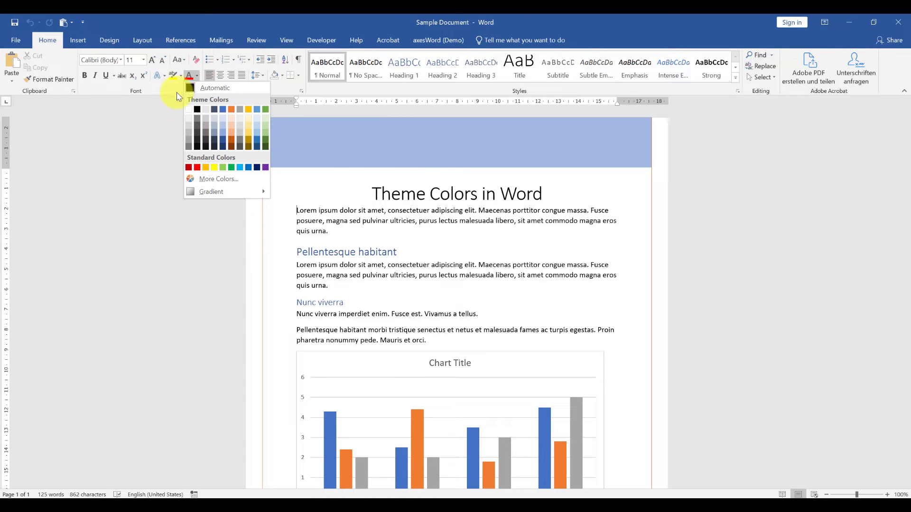
{"action": "mouse_move", "coordinate": [263, 110]}
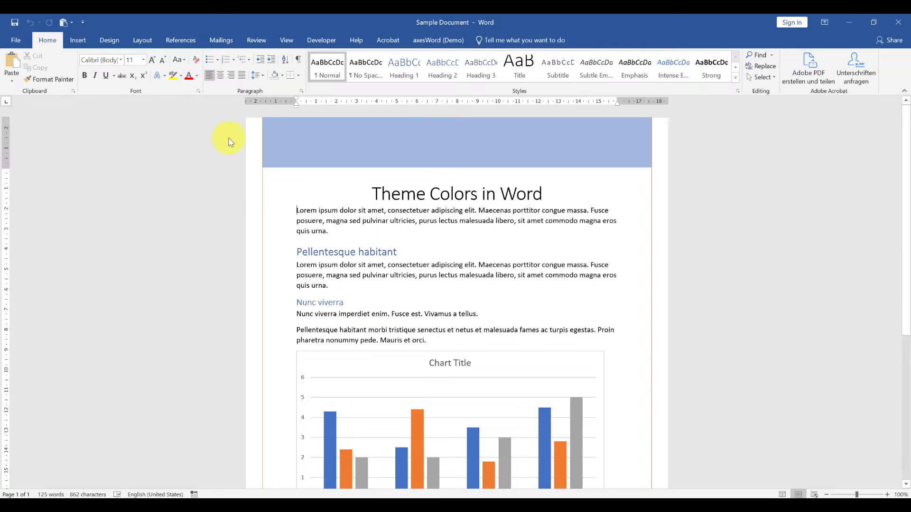
{"action": "mouse_move", "coordinate": [254, 475]}
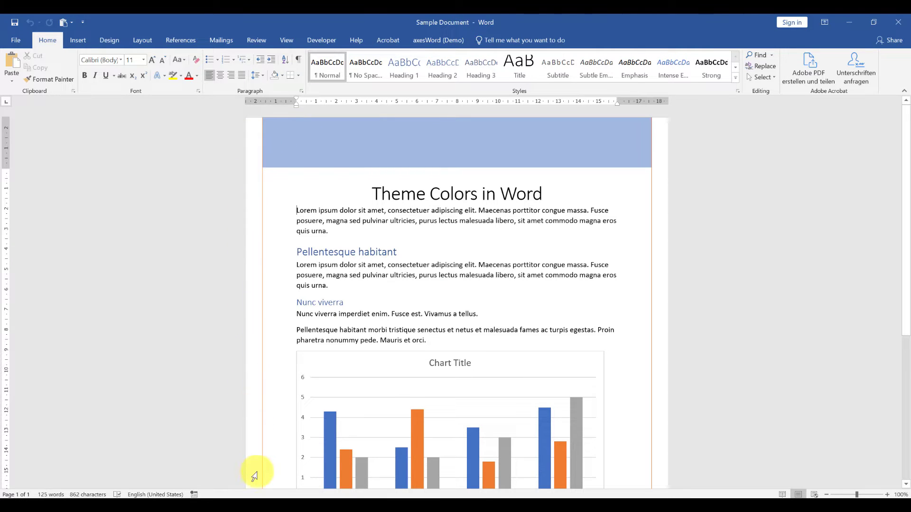
{"action": "mouse_move", "coordinate": [671, 143]}
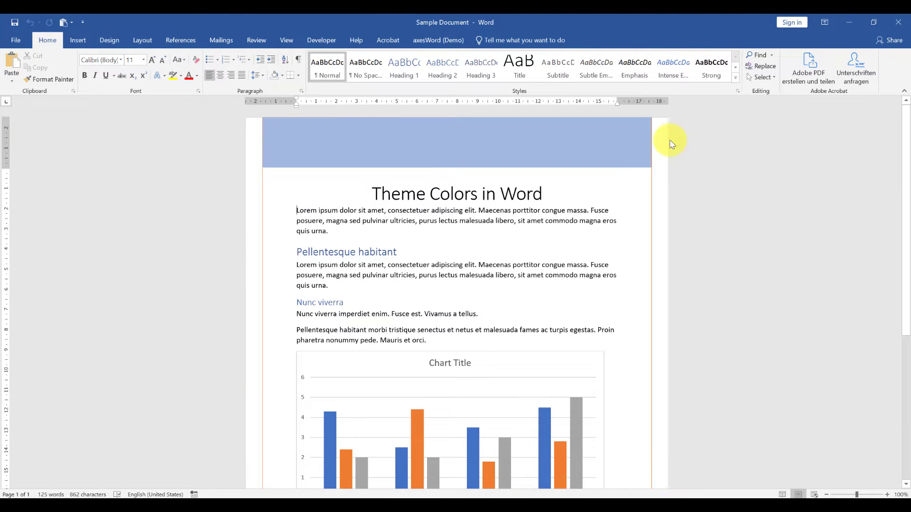
{"action": "mouse_move", "coordinate": [258, 135]}
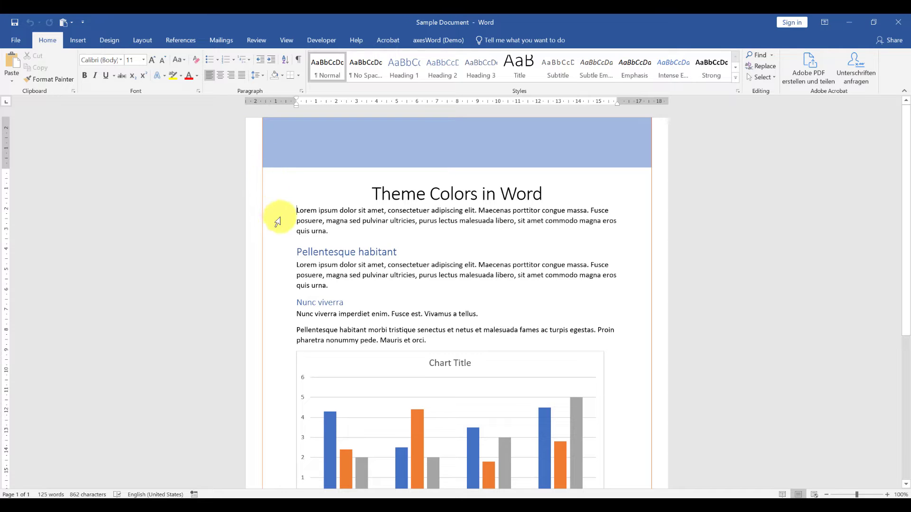
{"action": "triple_click", "coordinate": [347, 252]}
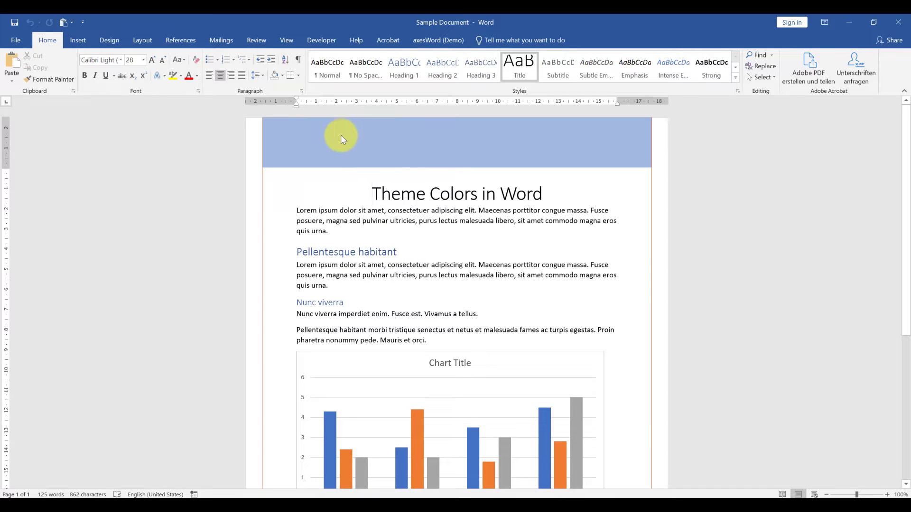
{"action": "left_click", "coordinate": [195, 76]}
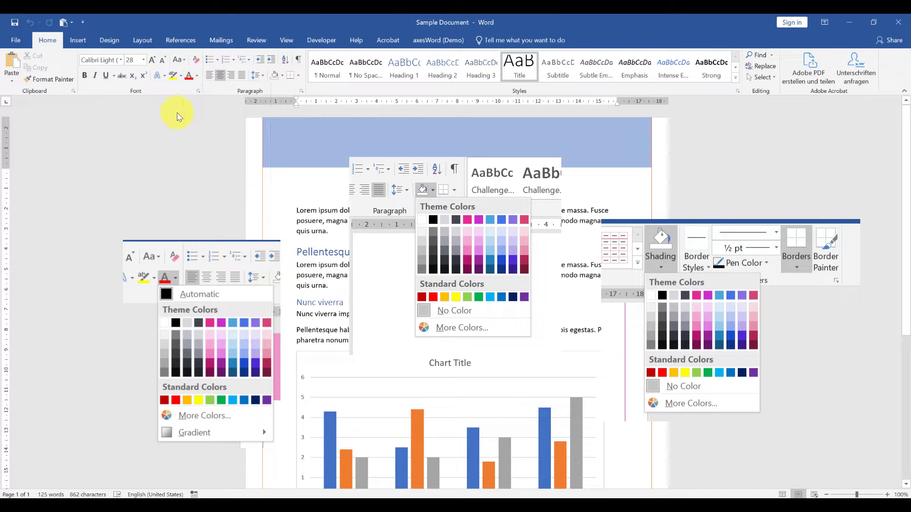
{"action": "mouse_move", "coordinate": [187, 126]}
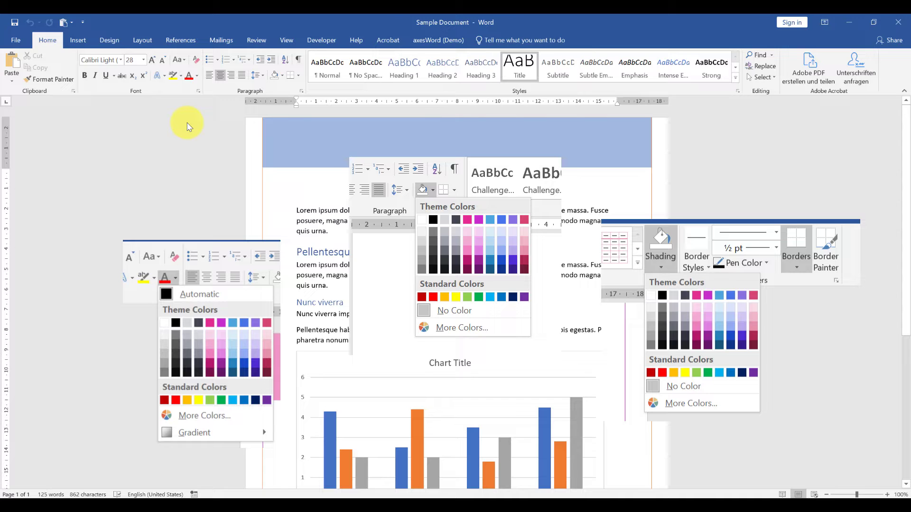
Step: Show the Design tab's document formatting options with the Colors button
{"action": "left_click", "coordinate": [109, 39]}
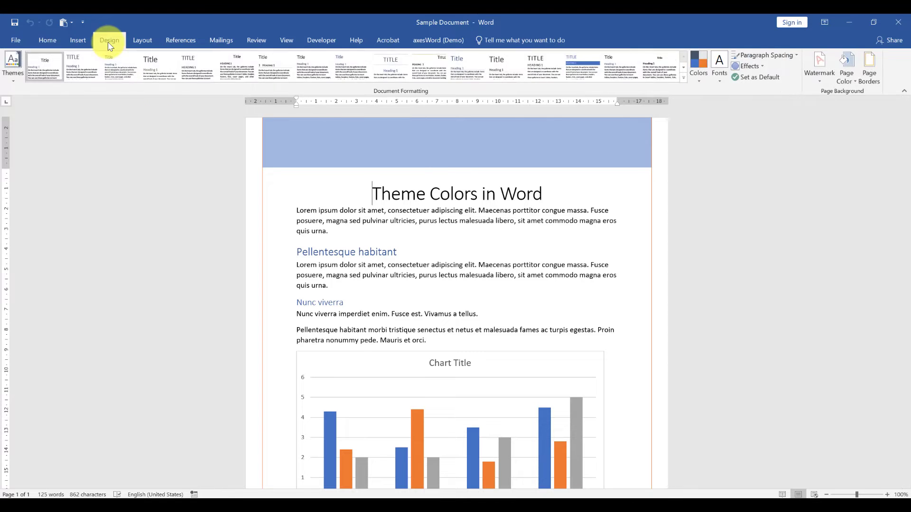
{"action": "left_click", "coordinate": [109, 40]}
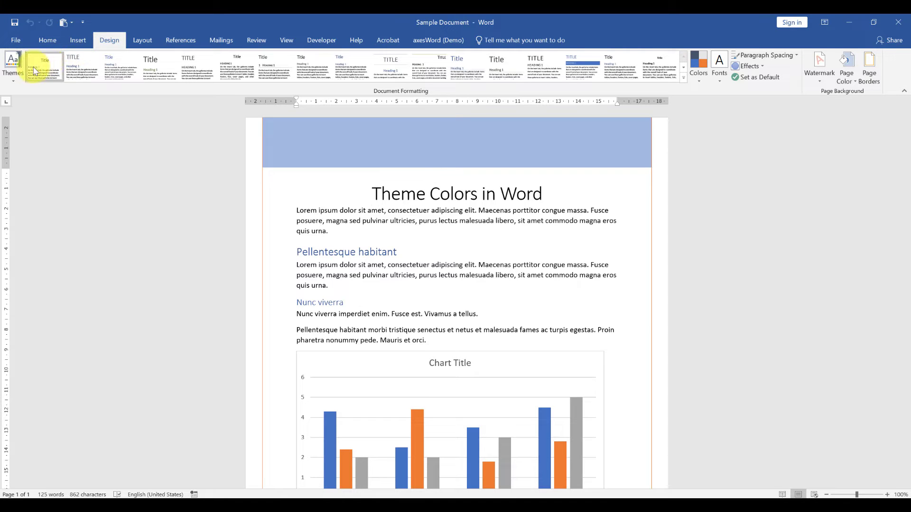
{"action": "left_click", "coordinate": [12, 67]}
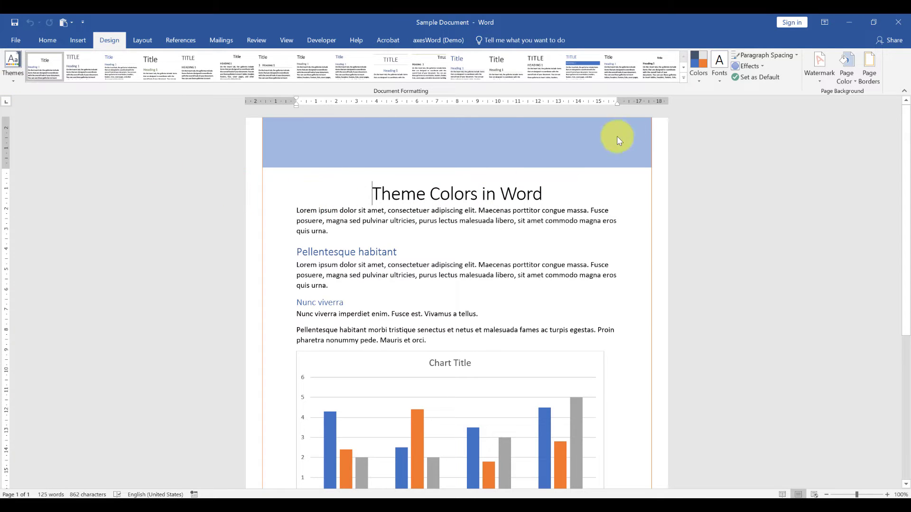
{"action": "mouse_move", "coordinate": [699, 73]}
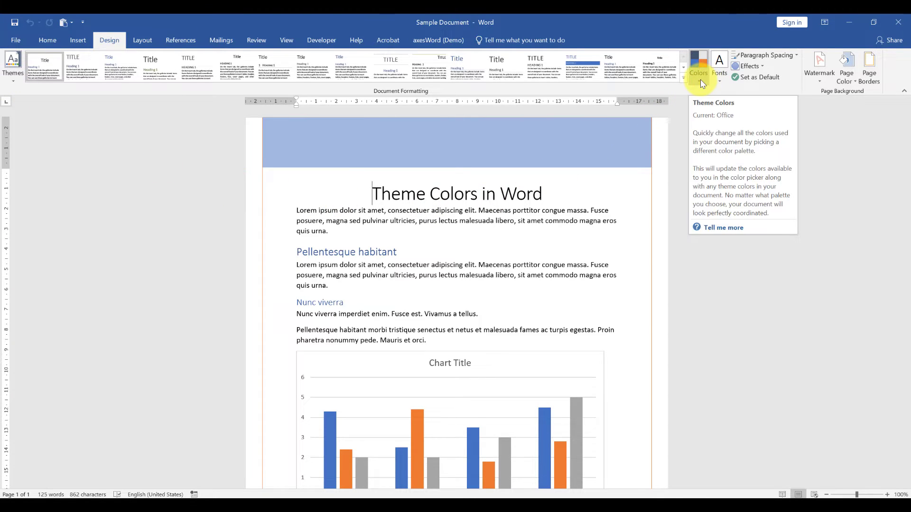
Step: Preview the Blue Green and Red Orange palettes from the theme colours list
{"action": "left_click", "coordinate": [698, 65]}
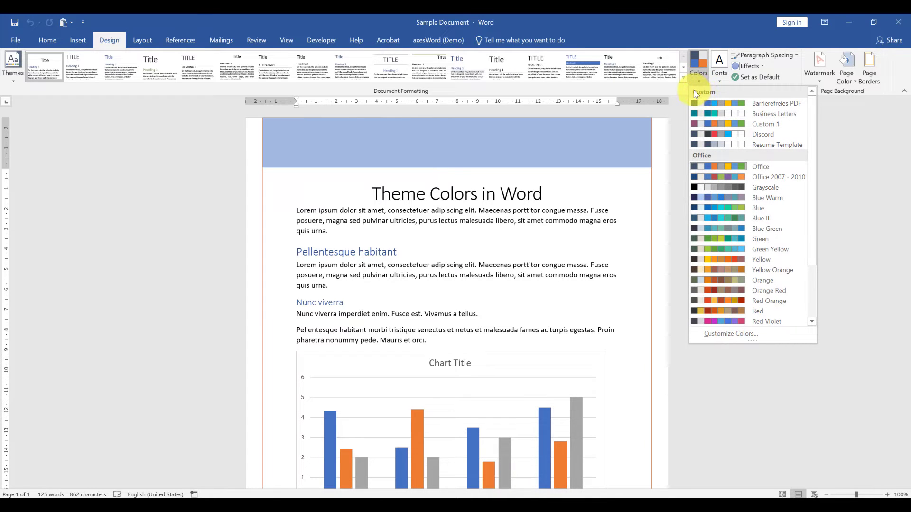
{"action": "mouse_move", "coordinate": [714, 159]}
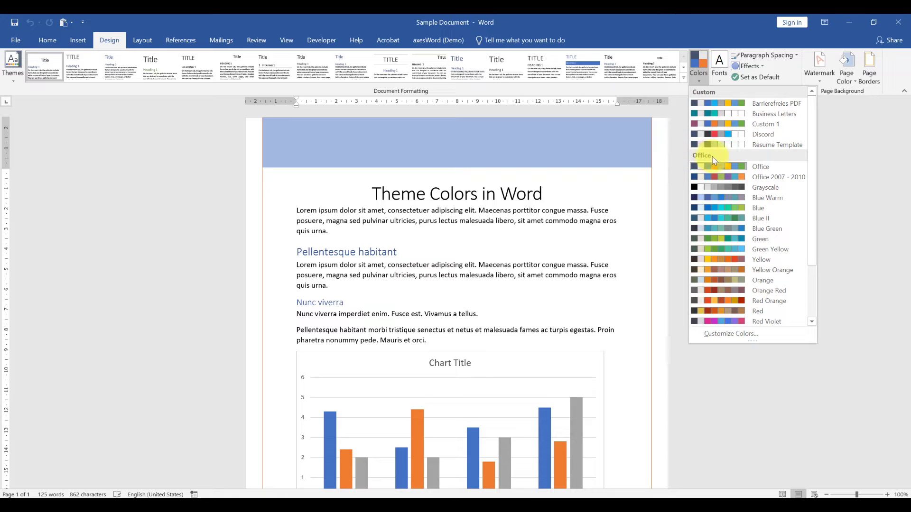
{"action": "mouse_move", "coordinate": [696, 159]}
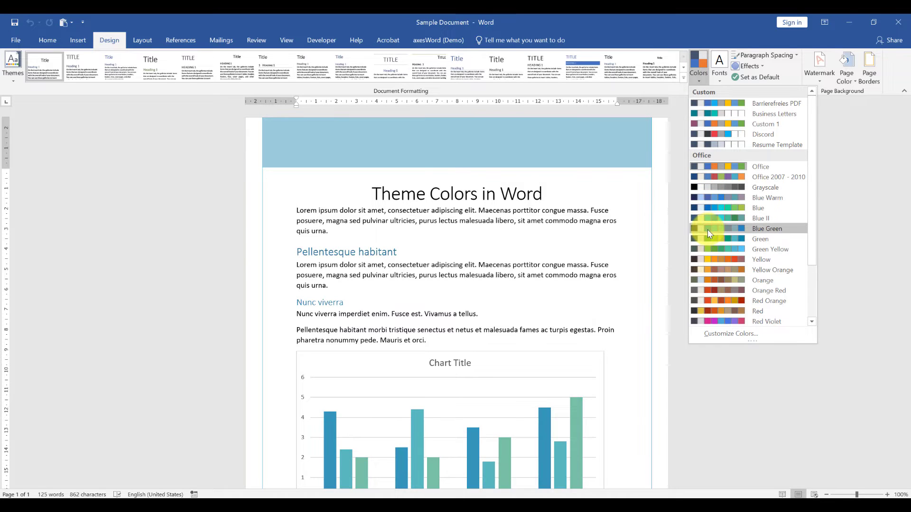
{"action": "left_click", "coordinate": [761, 260]}
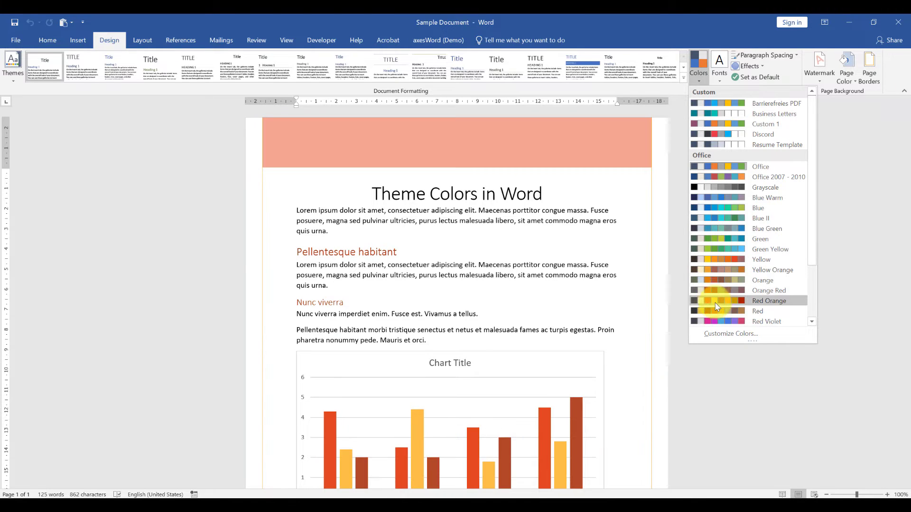
{"action": "left_click", "coordinate": [766, 322]}
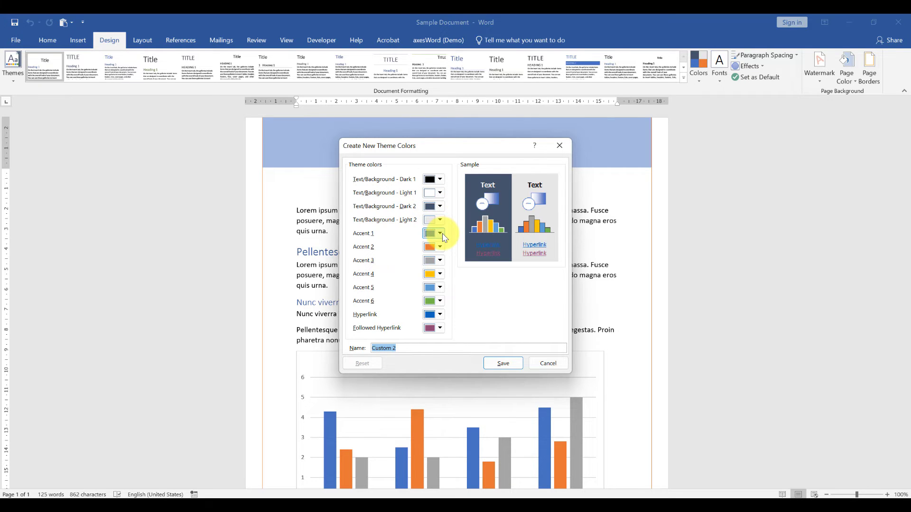
Step: Set Accent 1 to a custom teal shade via More Colors
{"action": "left_click", "coordinate": [440, 234]}
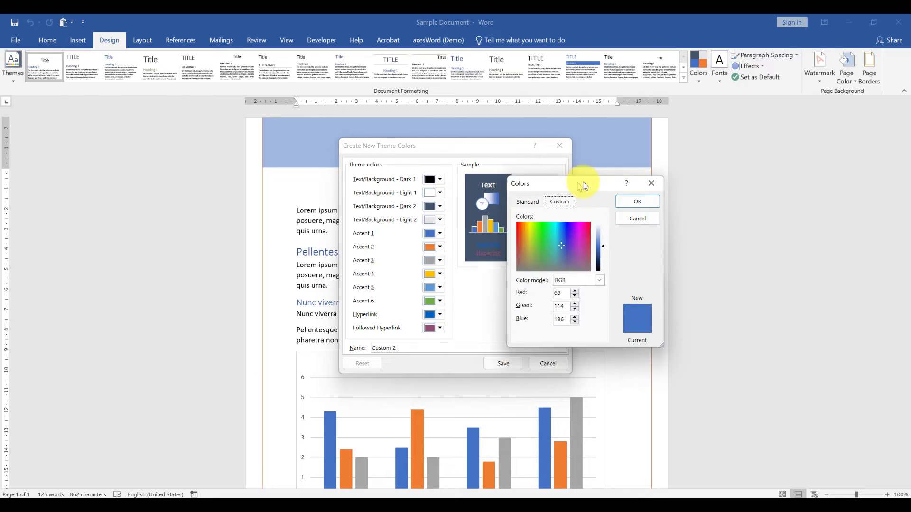
{"action": "left_click", "coordinate": [571, 254]}
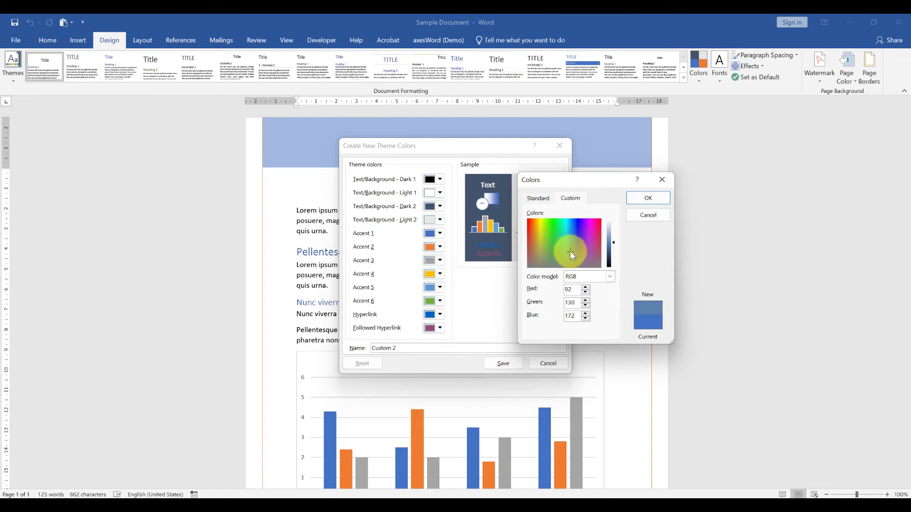
{"action": "left_click", "coordinate": [561, 246]}
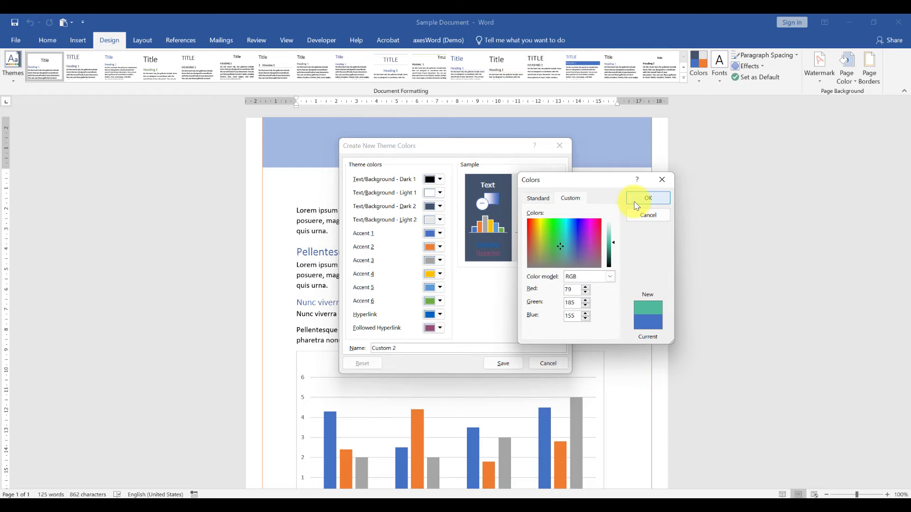
{"action": "left_click", "coordinate": [647, 198]}
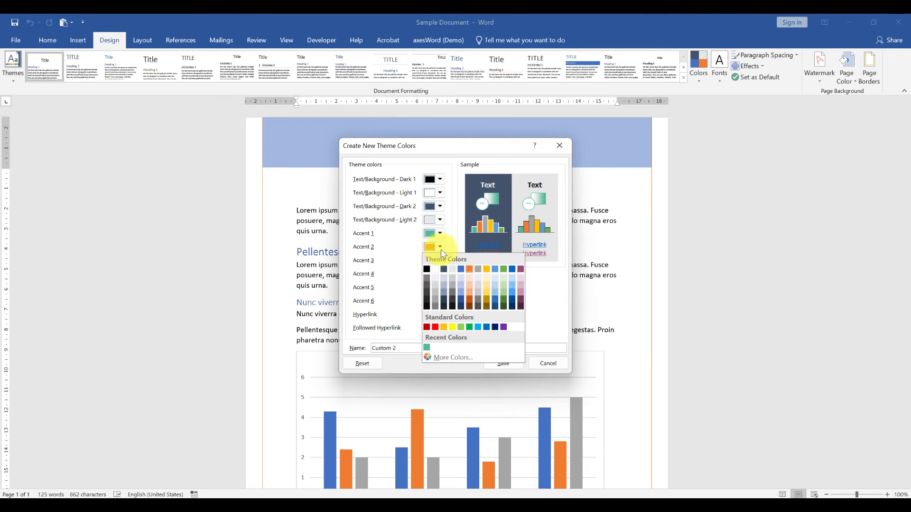
Step: Set Accent 2 to a custom magenta and make Accents 5 and 6 white
{"action": "left_click", "coordinate": [452, 357]}
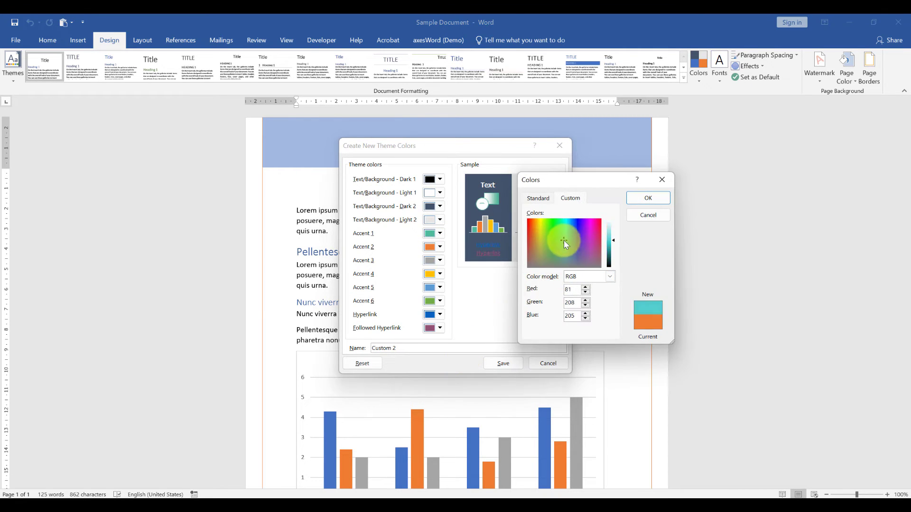
{"action": "left_click", "coordinate": [587, 240]}
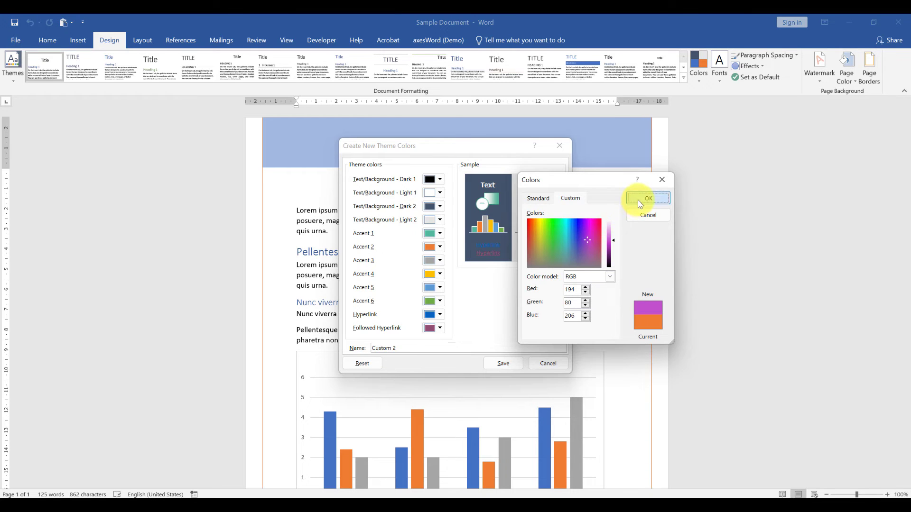
{"action": "left_click", "coordinate": [646, 198]}
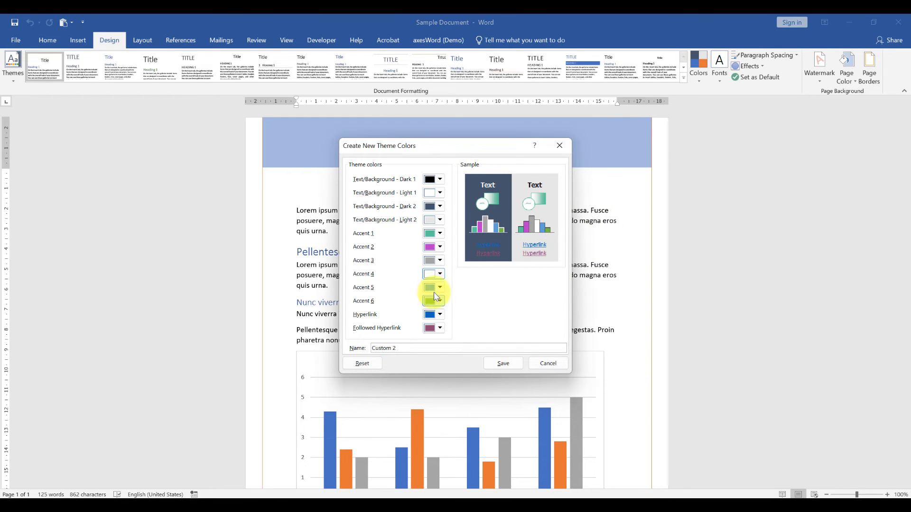
{"action": "left_click", "coordinate": [440, 286]}
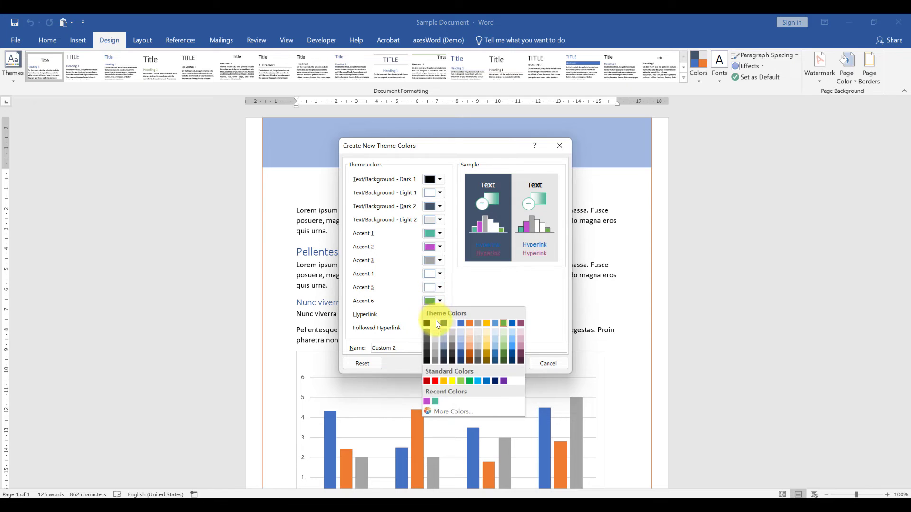
{"action": "left_click", "coordinate": [461, 323]}
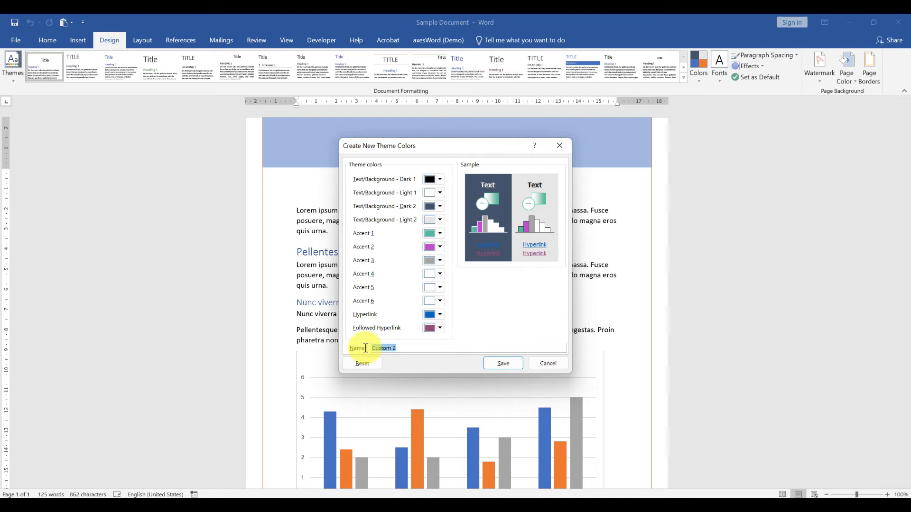
Step: Save the colour set as 'Sample', recolouring header, headings and chart teal and magenta
{"action": "type", "text": "Sample"}
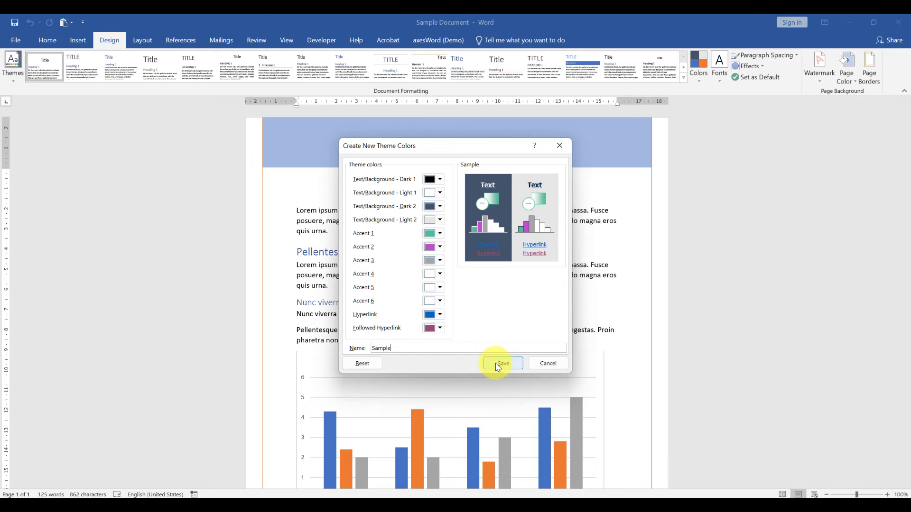
{"action": "left_click", "coordinate": [501, 363]}
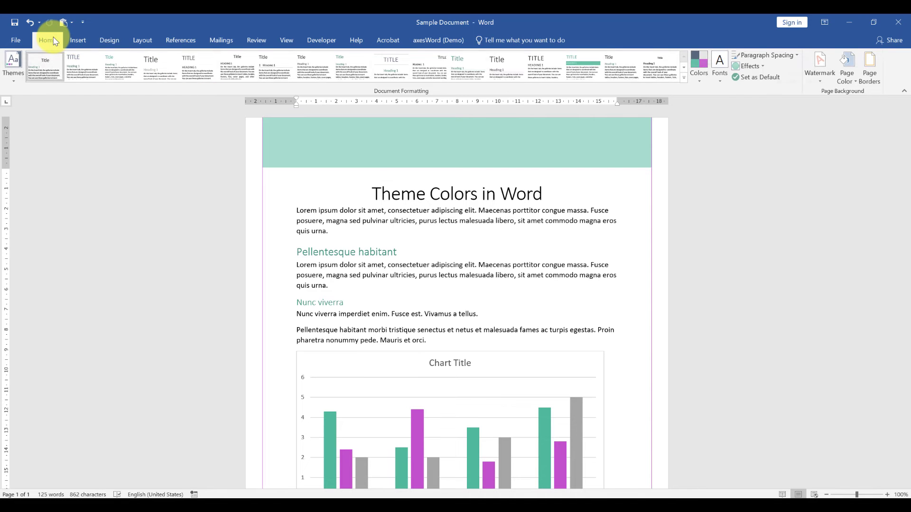
Step: Apply the teal Heading 2 style to the 'Theme Colors in Word' title
{"action": "left_click", "coordinate": [47, 40]}
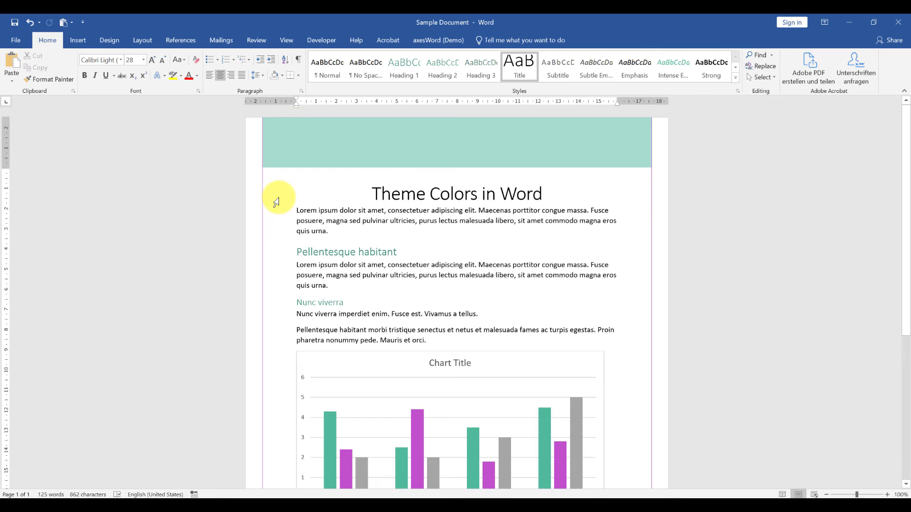
{"action": "left_click", "coordinate": [370, 193]}
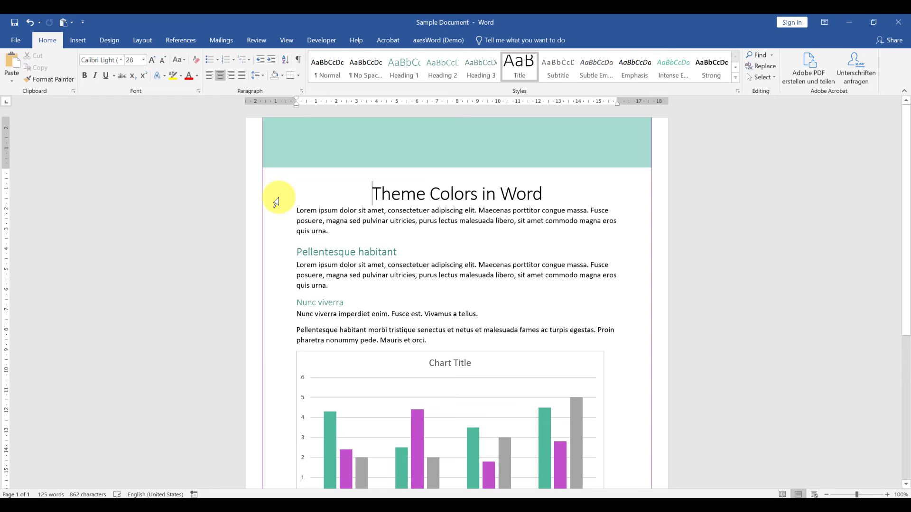
{"action": "left_click", "coordinate": [195, 76]}
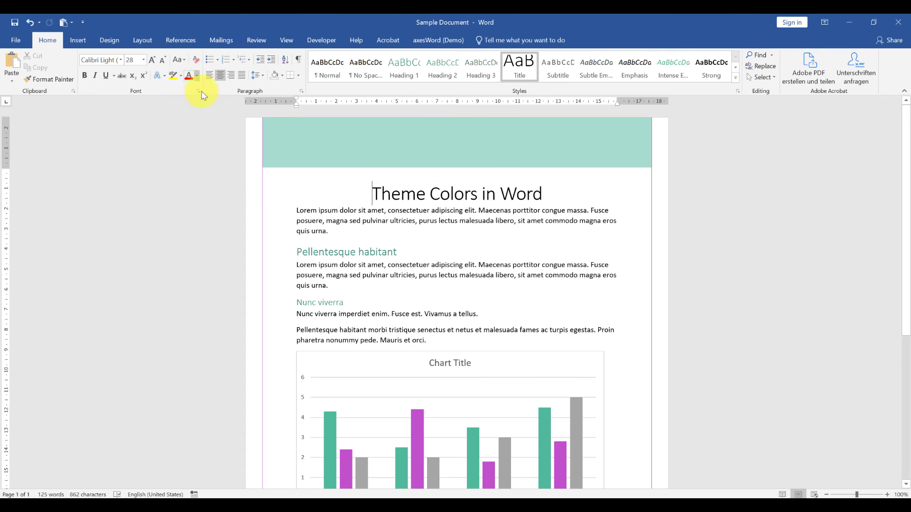
{"action": "left_click", "coordinate": [442, 66]}
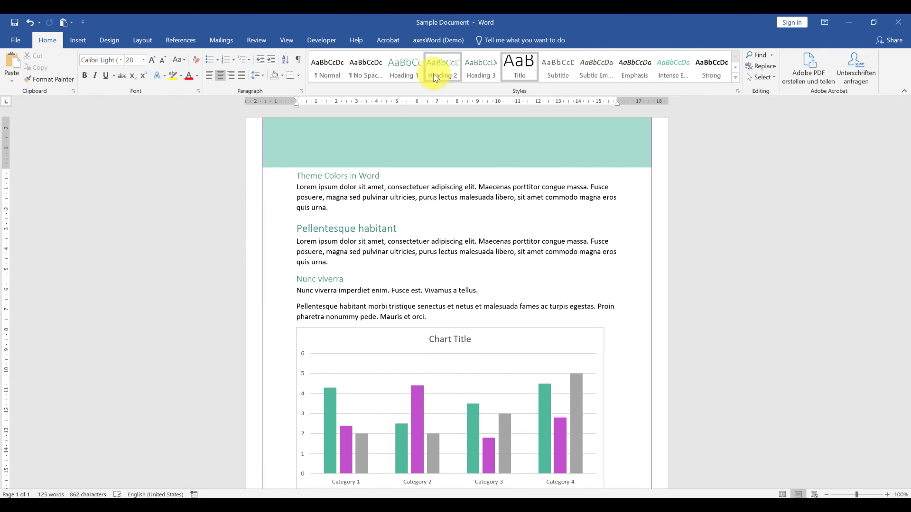